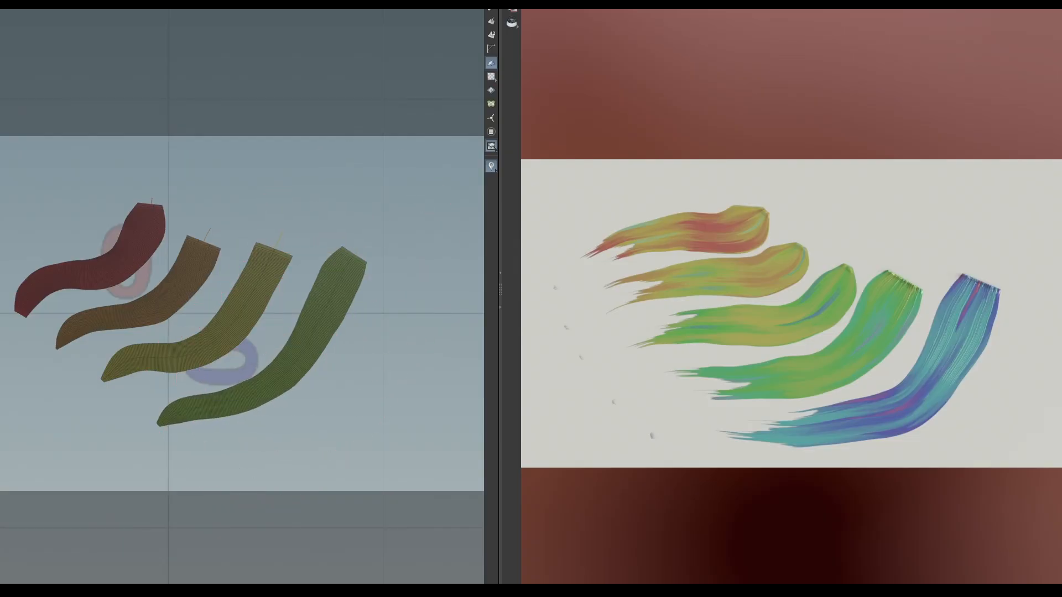
mouse_move(242, 466)
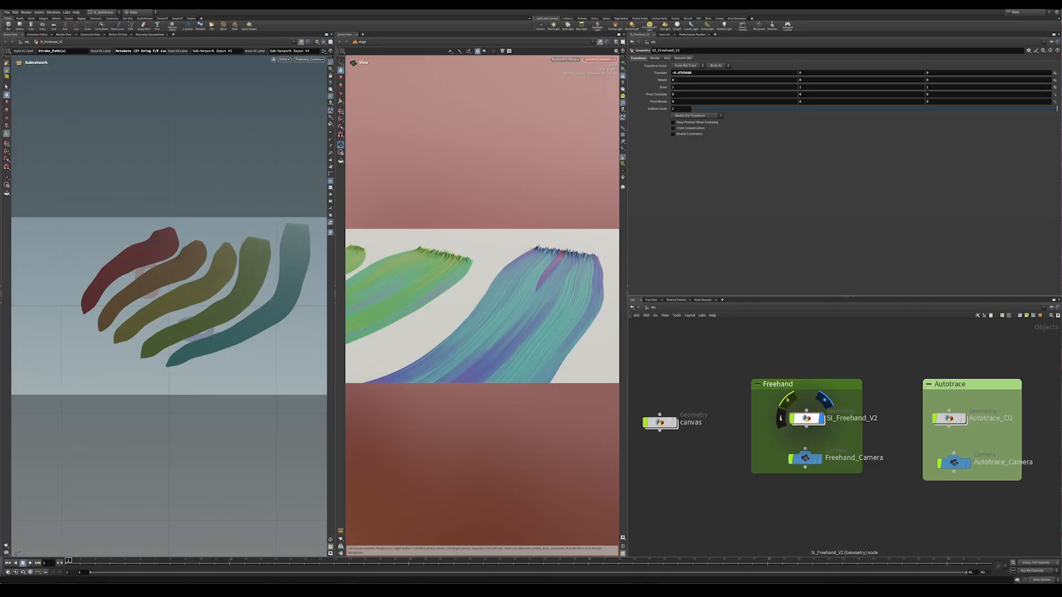
- Dive into SI_Freehand_V2 and then into its WM_Stroke subnet to reveal the noted network
double_click(806, 418)
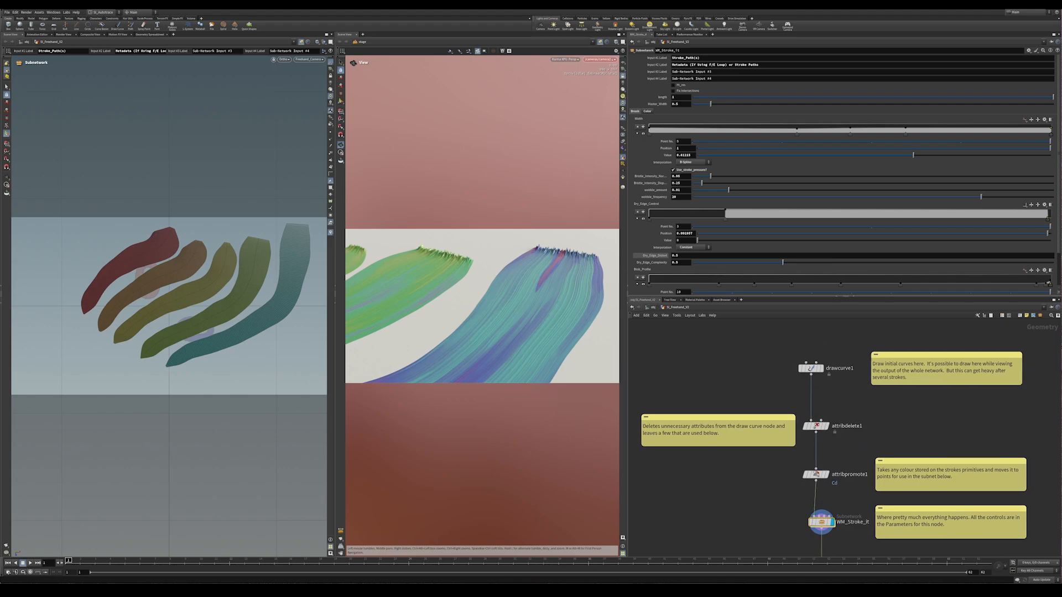
scroll("down", 3)
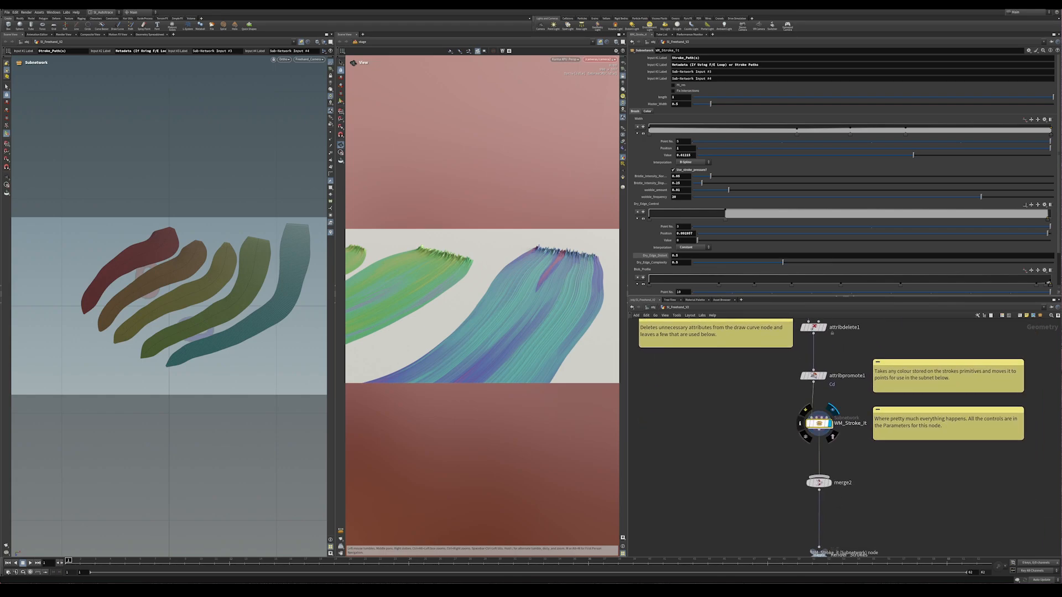
double_click(819, 423)
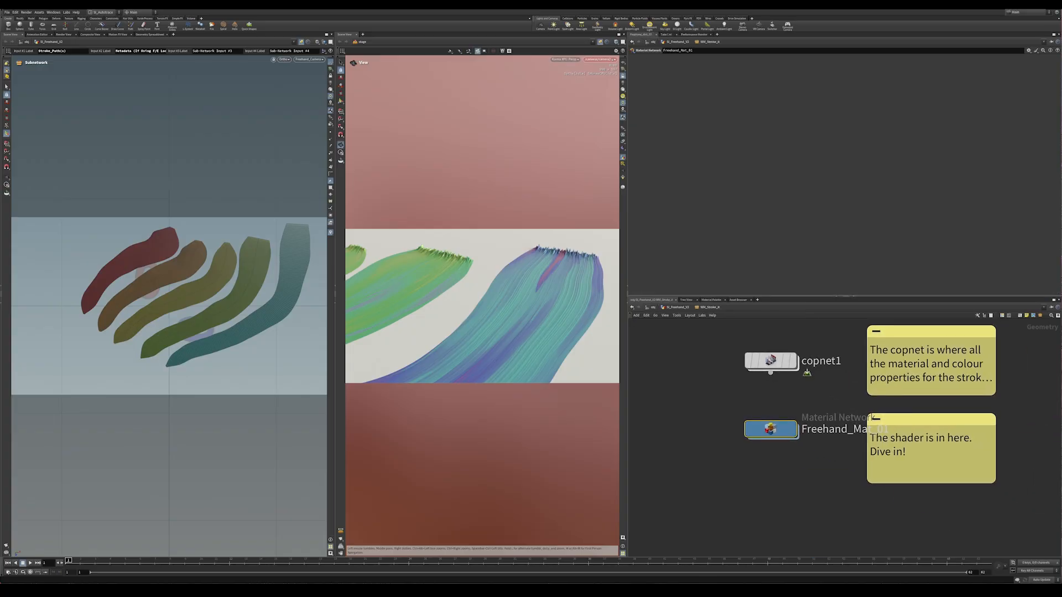
- Dive into copnet1 to show the image nodes building the stroke material maps
double_click(771, 360)
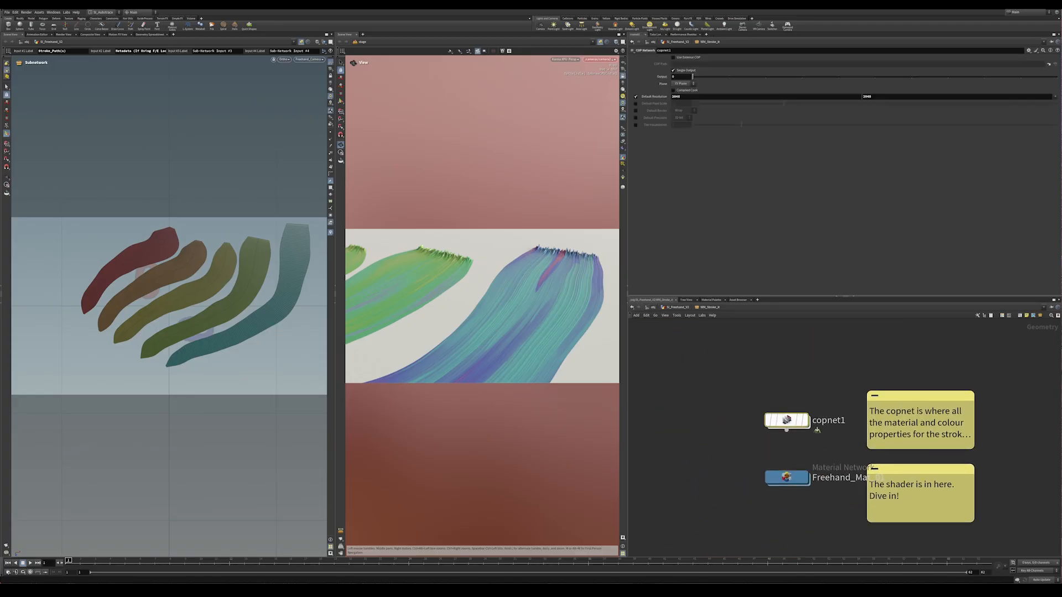
double_click(785, 420)
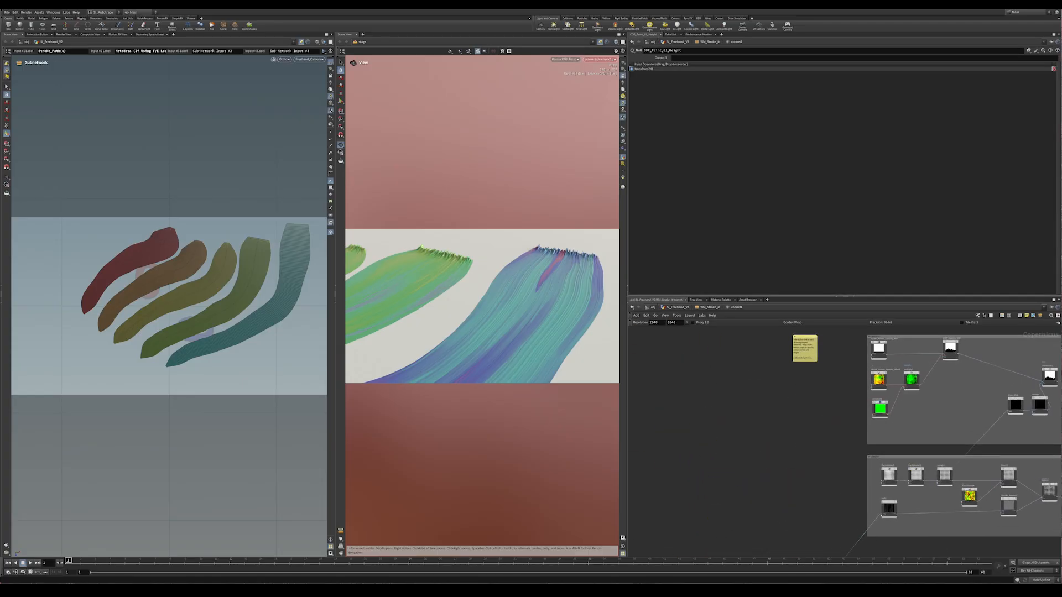